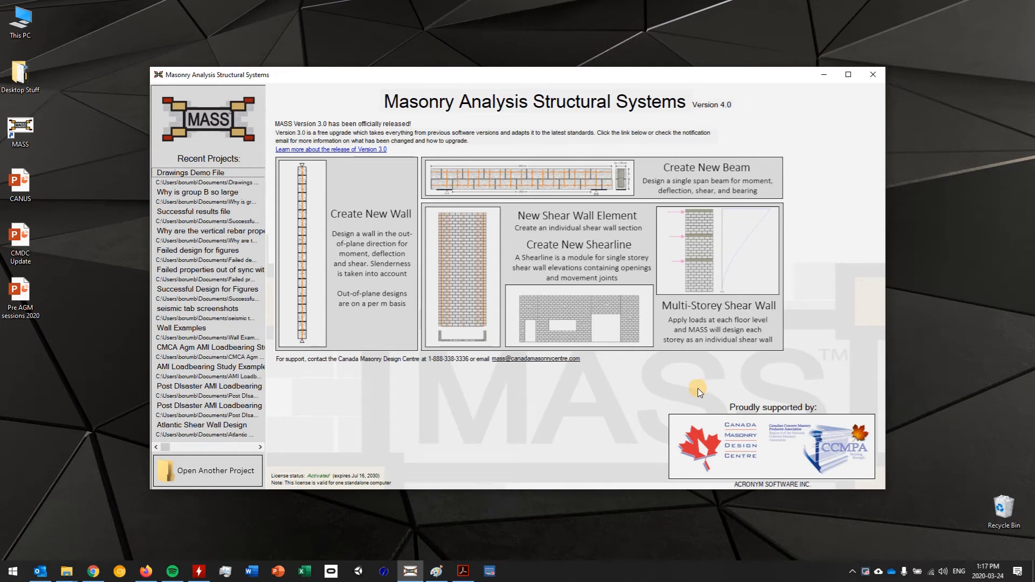
{"action": "mouse_move", "coordinate": [666, 183]}
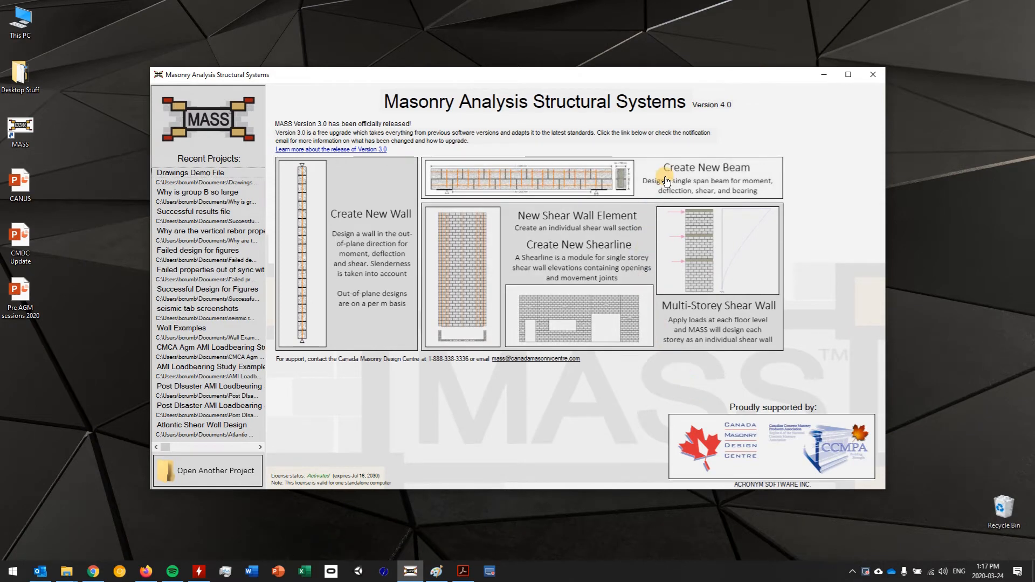
{"action": "mouse_move", "coordinate": [652, 192]}
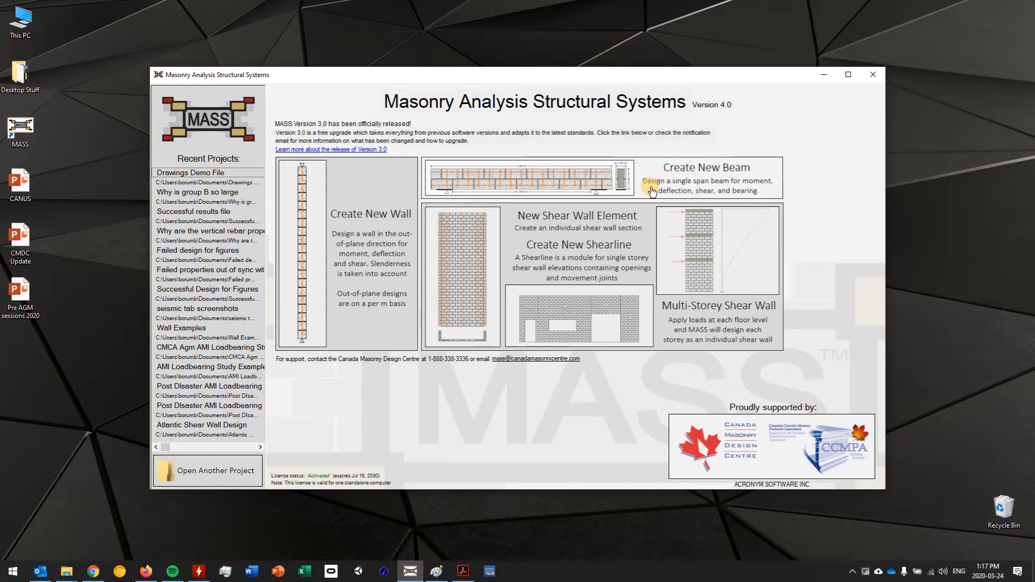
{"action": "mouse_move", "coordinate": [712, 180]}
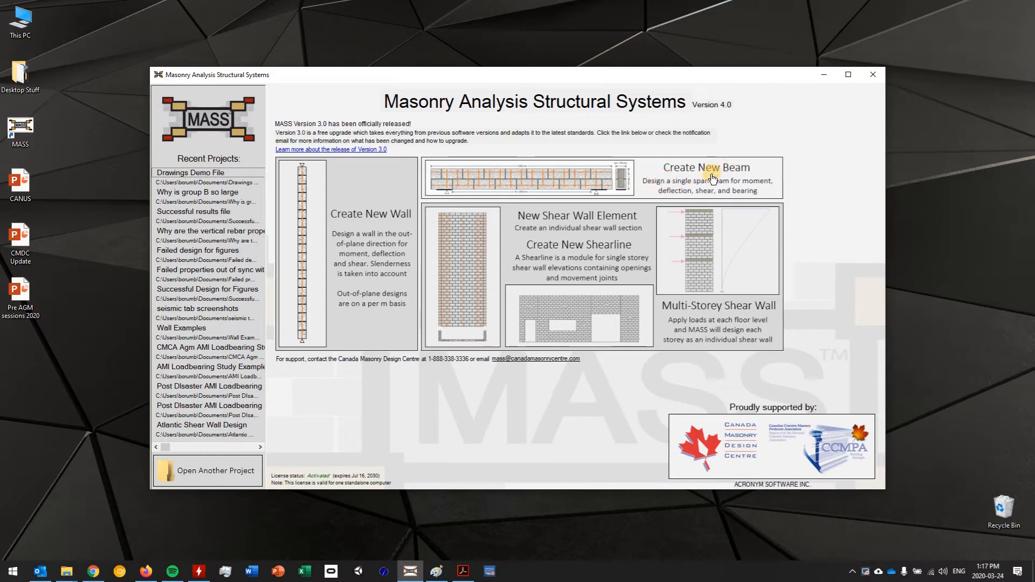
{"action": "mouse_move", "coordinate": [708, 184]}
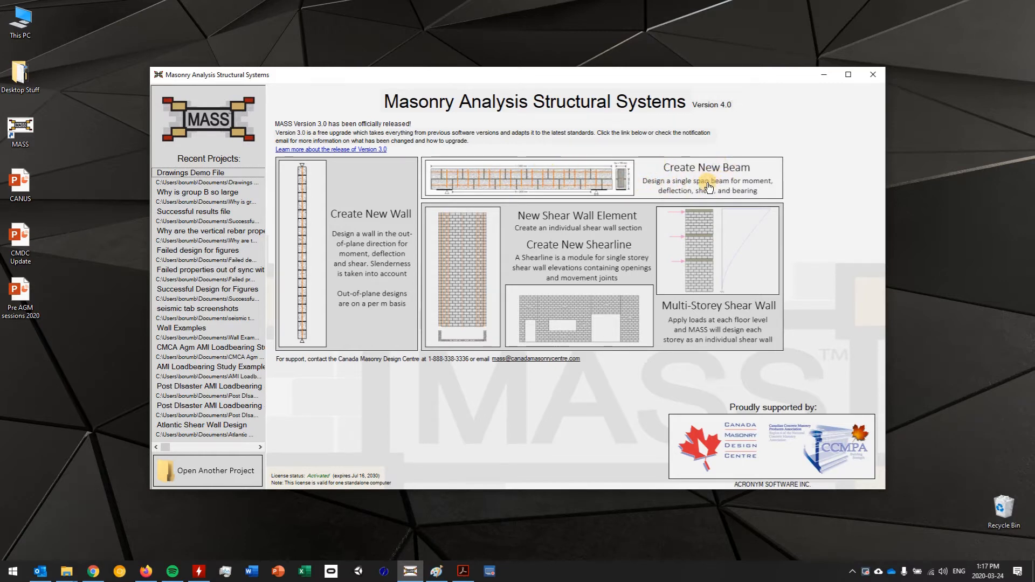
Step: Create a new single-span beam and set its length to 4400 mm
{"action": "left_click", "coordinate": [704, 177]}
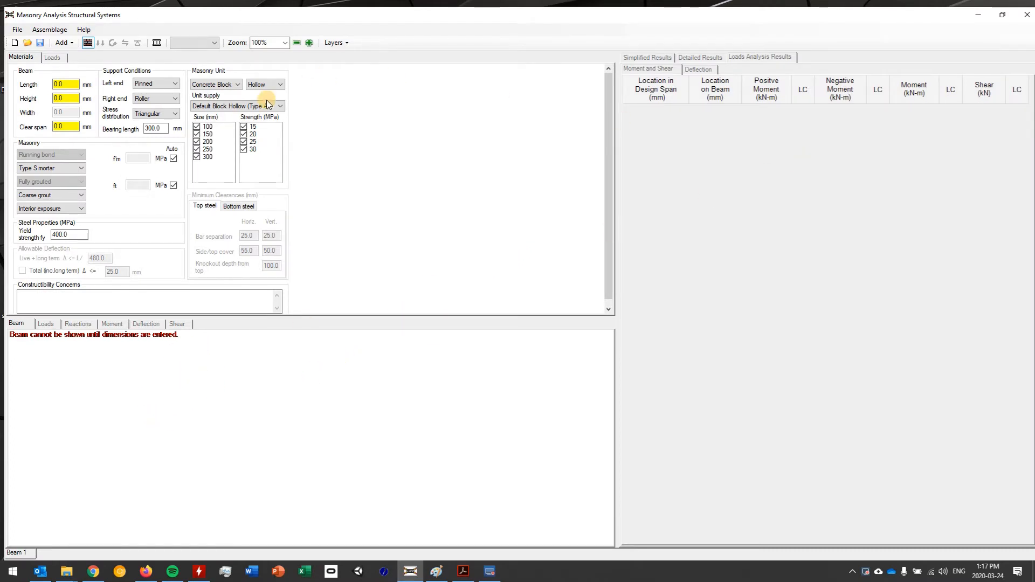
{"action": "left_click", "coordinate": [65, 84]}
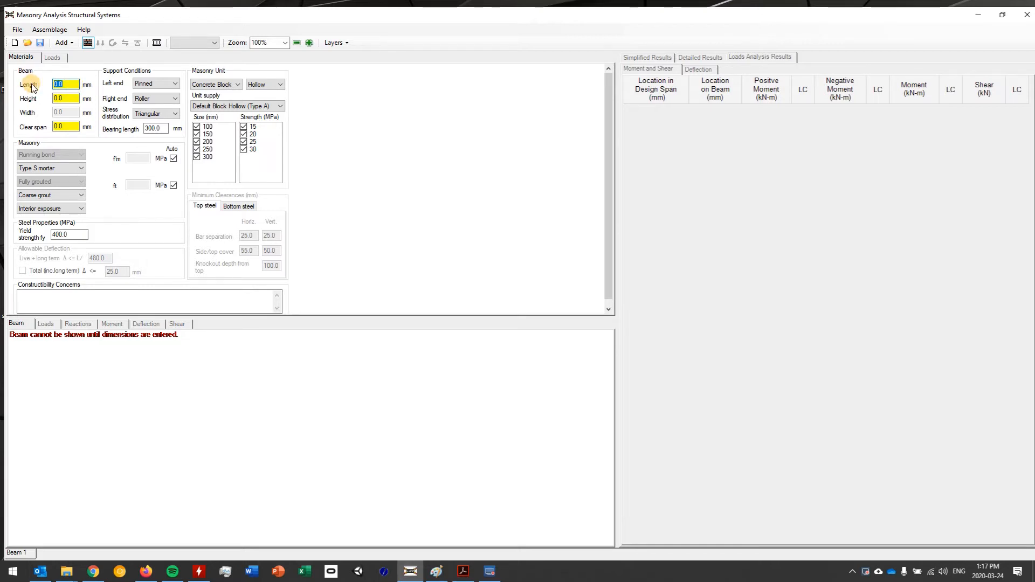
{"action": "type", "text": "4400"}
{"action": "left_click", "coordinate": [66, 126]}
{"action": "type", "text": "3600"}
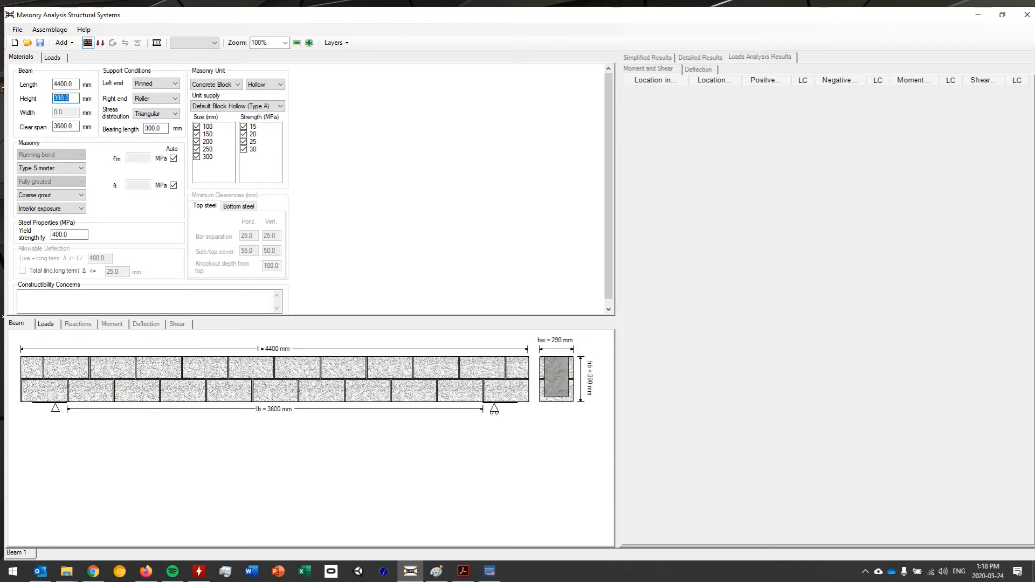
{"action": "mouse_move", "coordinate": [98, 110]}
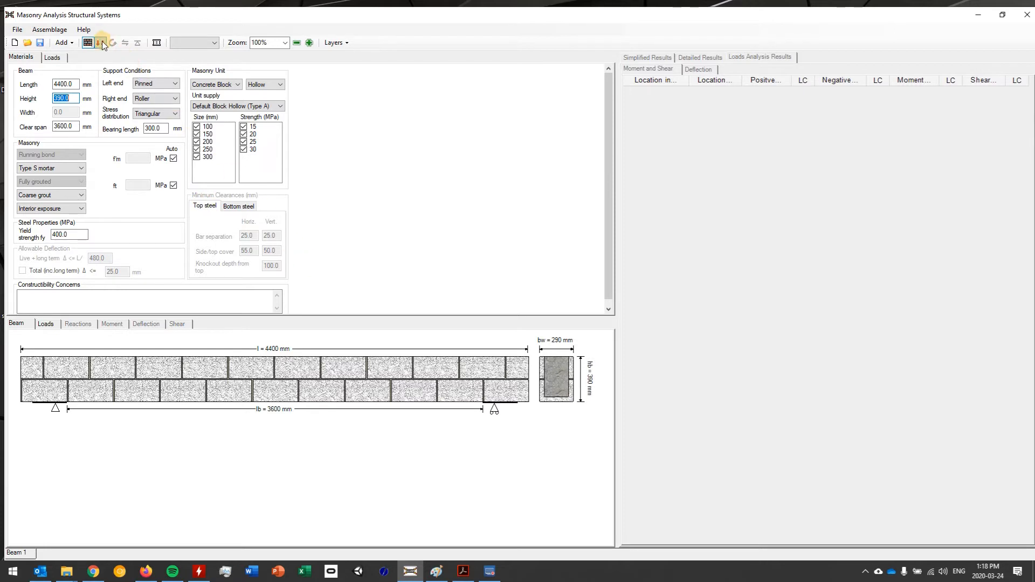
{"action": "mouse_move", "coordinate": [100, 42]}
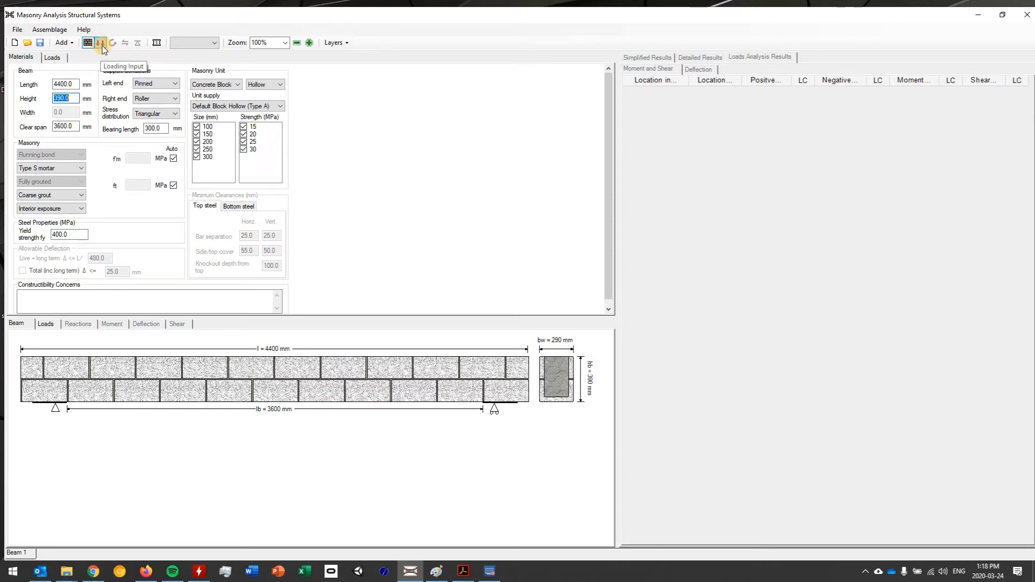
Step: Add a 13 kN/m dead line load over the full beam span
{"action": "left_click", "coordinate": [99, 42]}
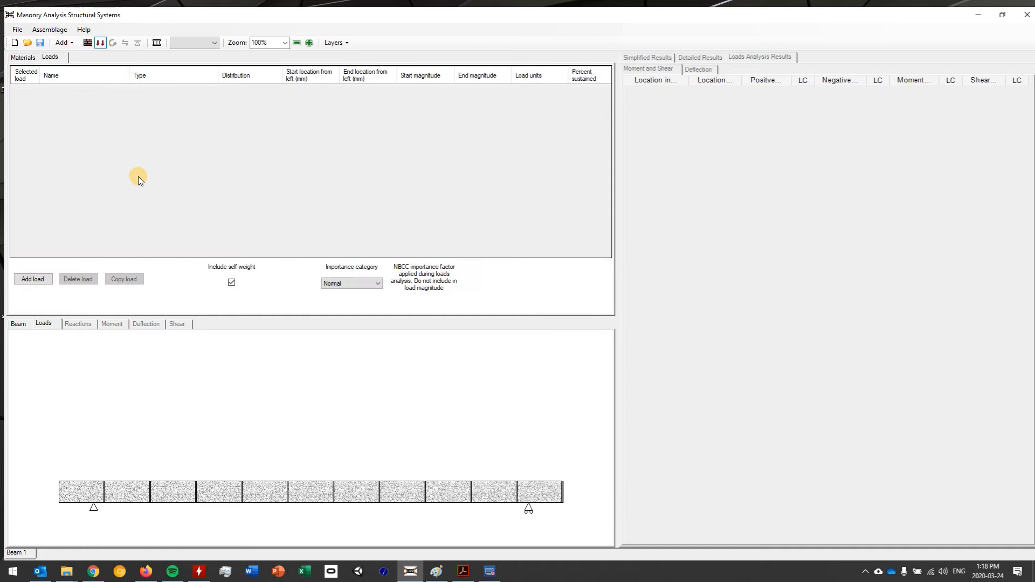
{"action": "left_click", "coordinate": [32, 278]}
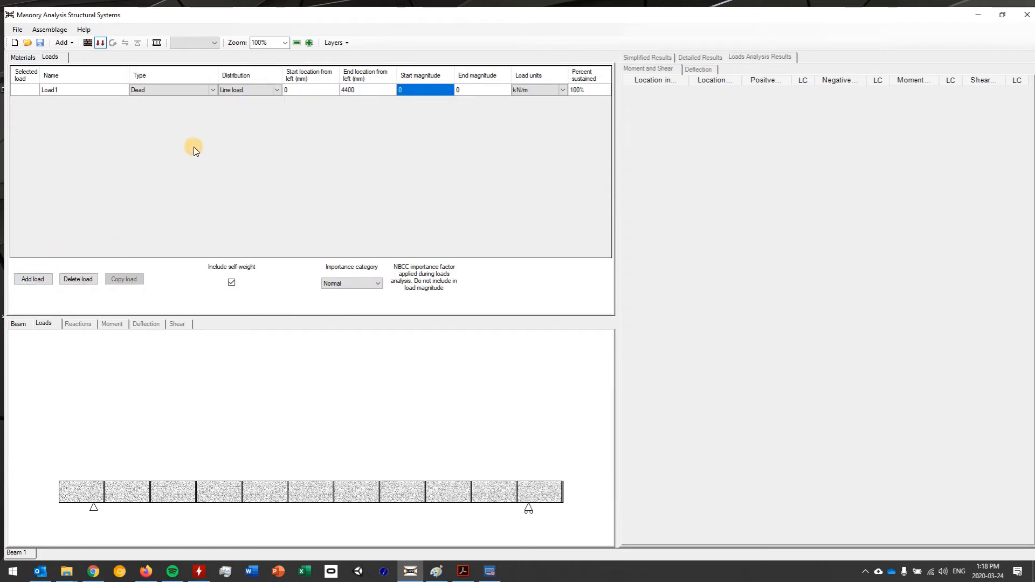
{"action": "mouse_move", "coordinate": [203, 143]}
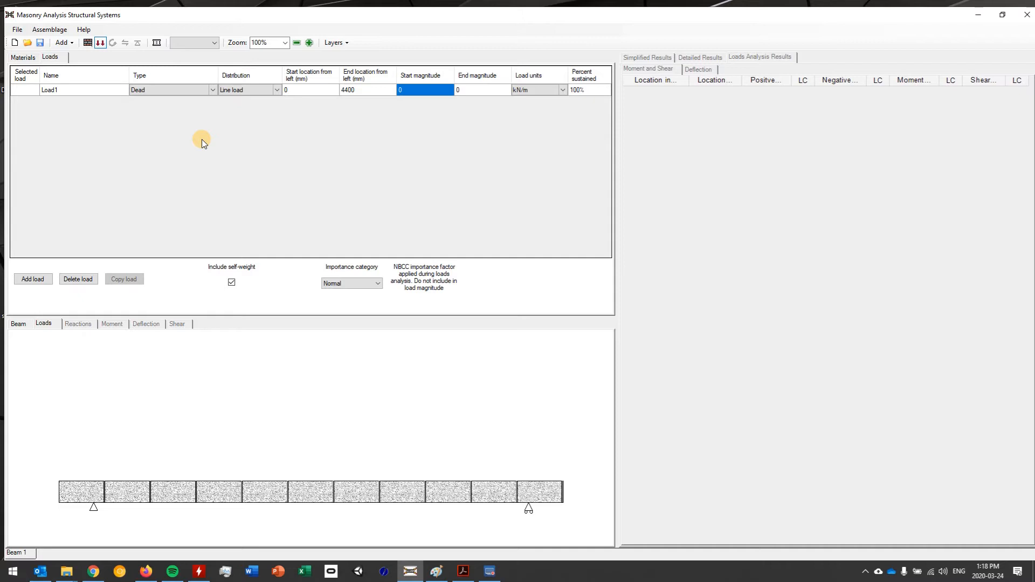
{"action": "type", "text": "1"}
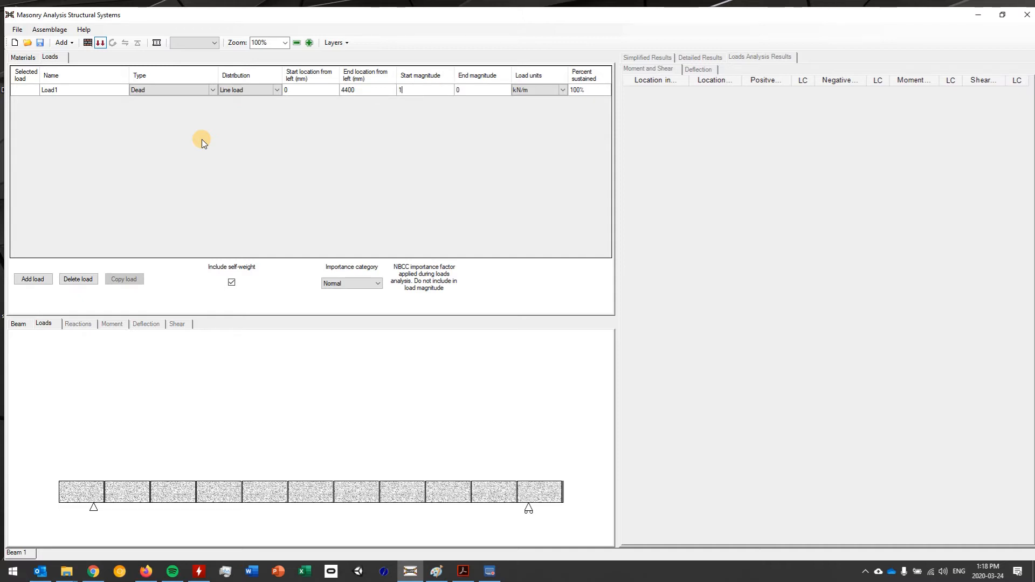
{"action": "type", "text": "3"}
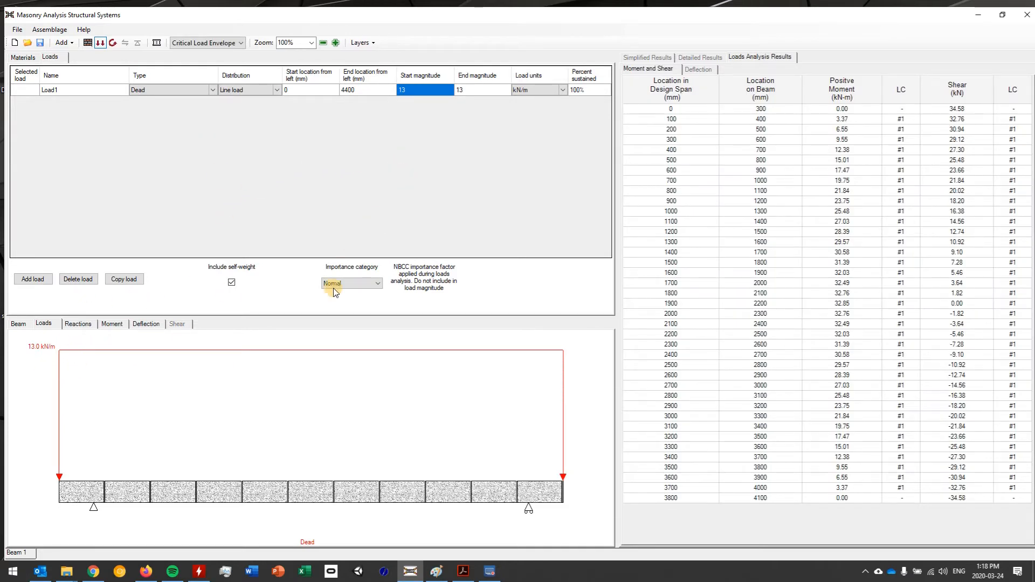
Step: Add an 8 kN/m live load and a 10 kN/m snow load over the full span
{"action": "left_click", "coordinate": [33, 279]}
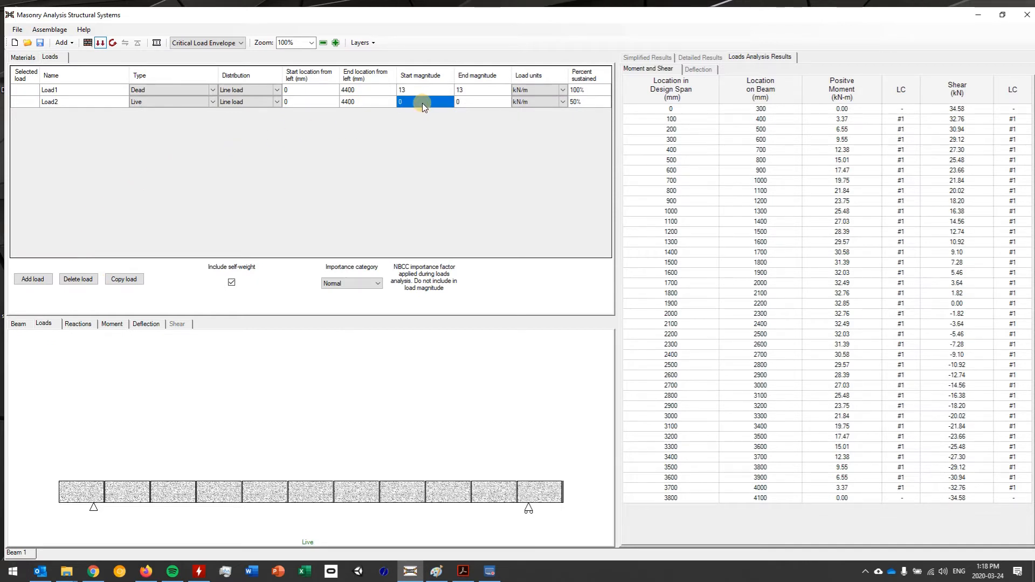
{"action": "type", "text": "8"}
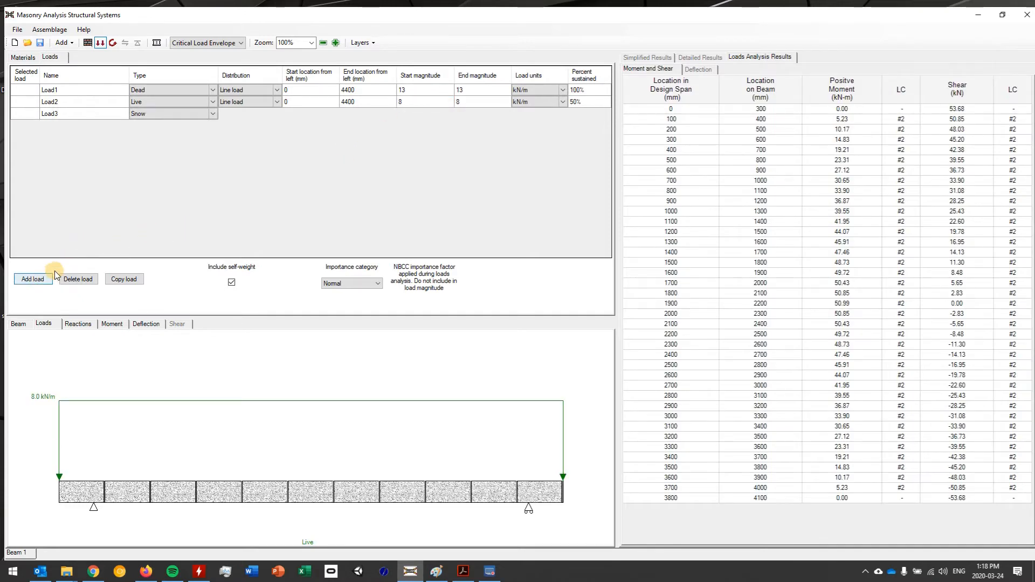
{"action": "left_click", "coordinate": [424, 113]}
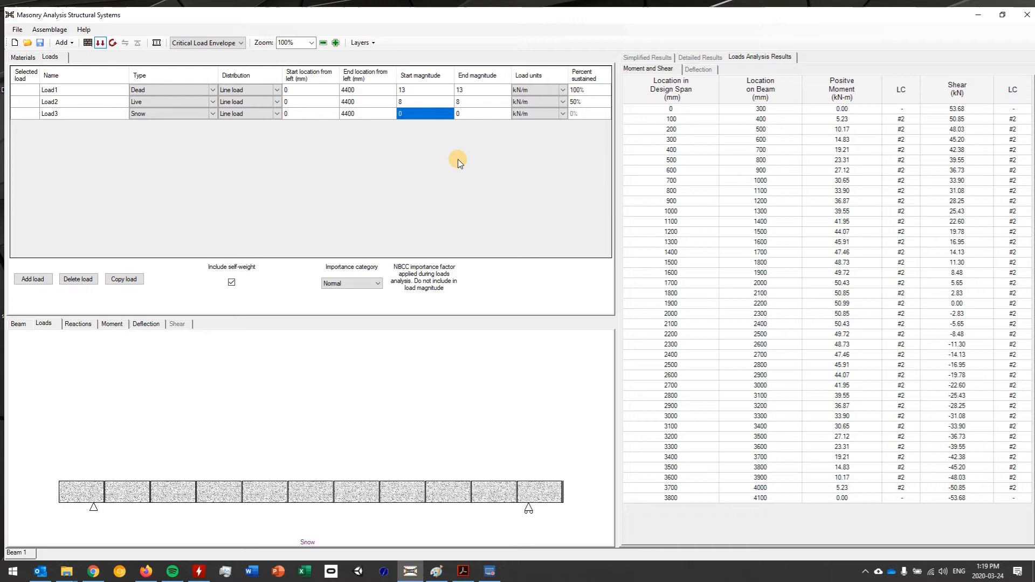
{"action": "type", "text": "10"}
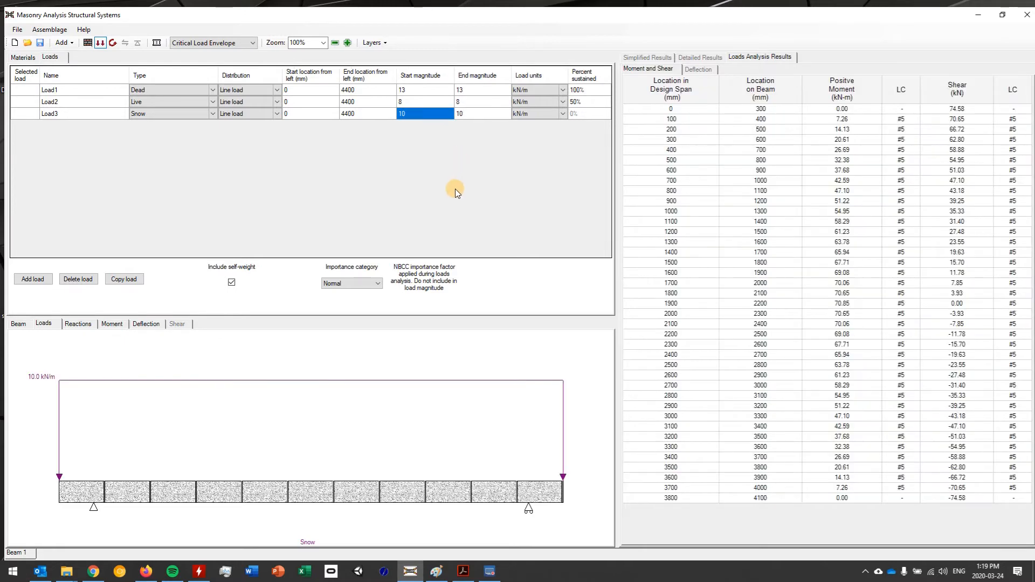
{"action": "mouse_move", "coordinate": [195, 366]}
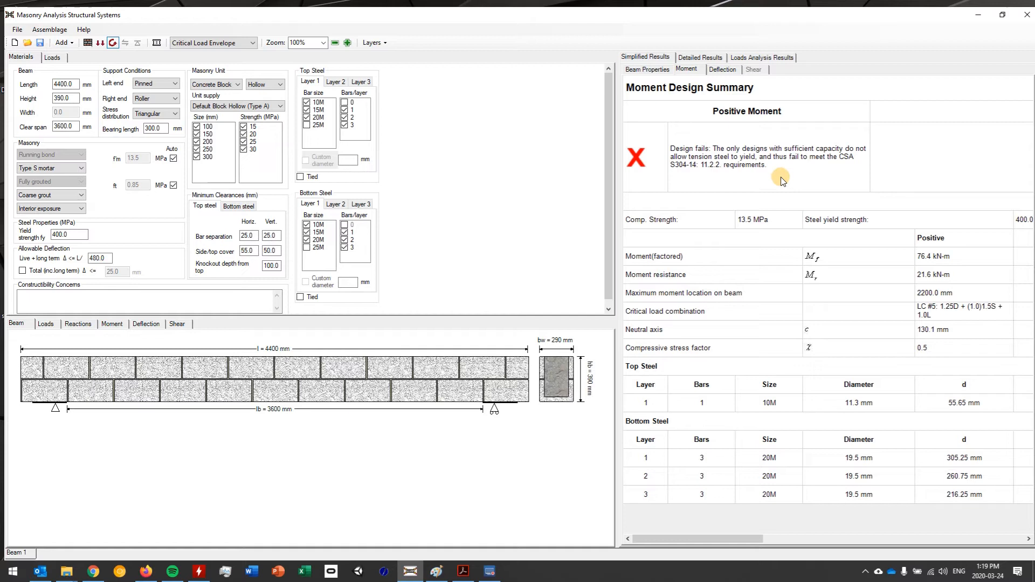
{"action": "mouse_move", "coordinate": [710, 183]}
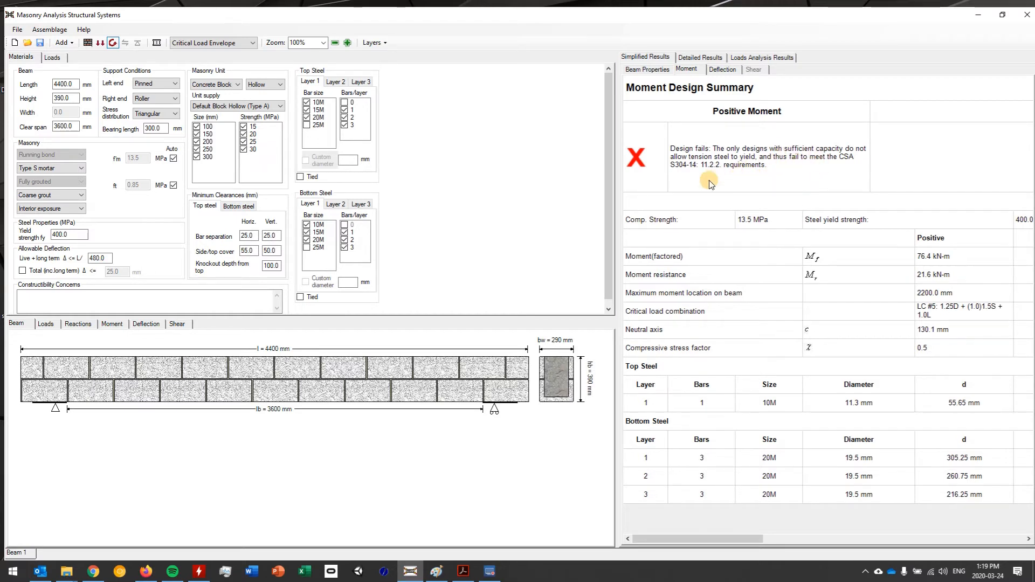
{"action": "mouse_move", "coordinate": [522, 228]}
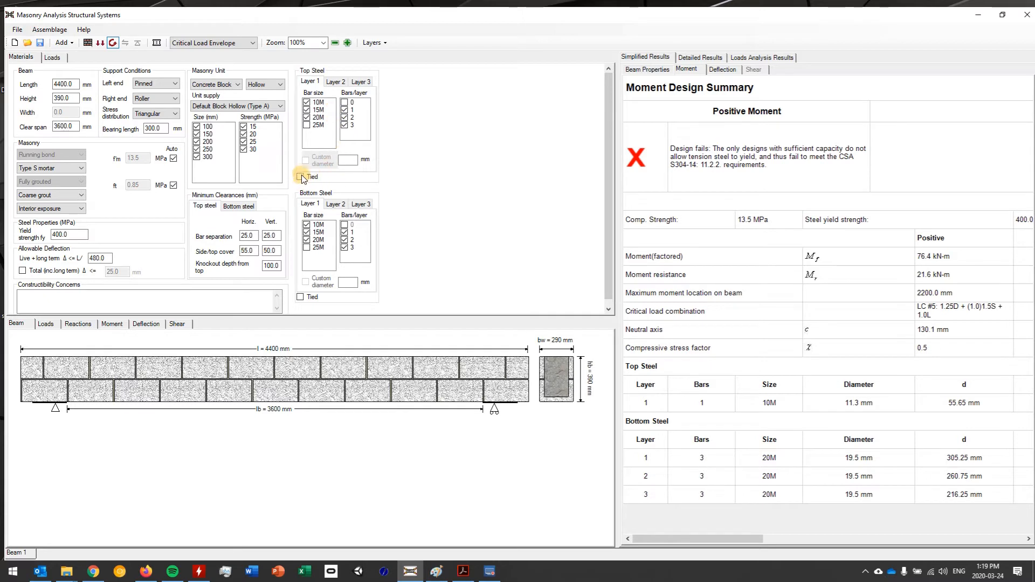
Step: Tie the top steel bars so the positive-moment design passes (78.3 vs 75.4 kN-m)
{"action": "left_click", "coordinate": [300, 175]}
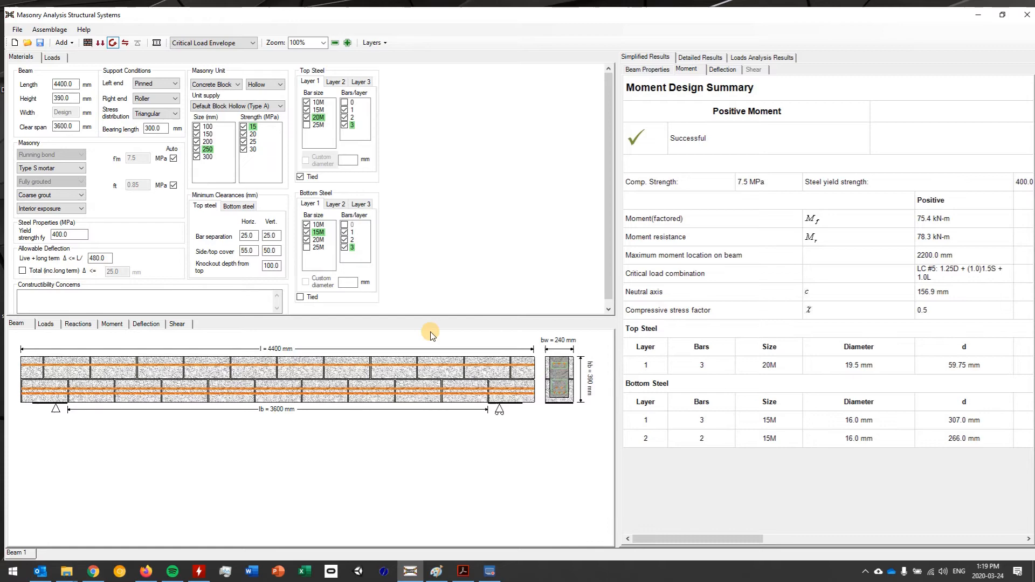
Step: Deepen the beam to 590 mm with single-leg 10M stirrups at 200 mm spacing
{"action": "left_click", "coordinate": [346, 42]}
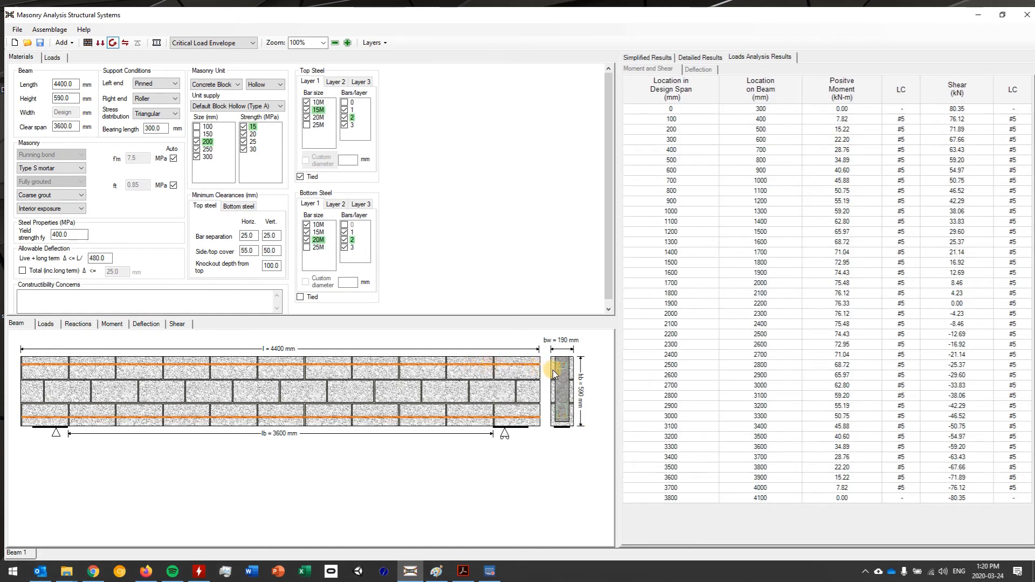
{"action": "mouse_move", "coordinate": [590, 405]}
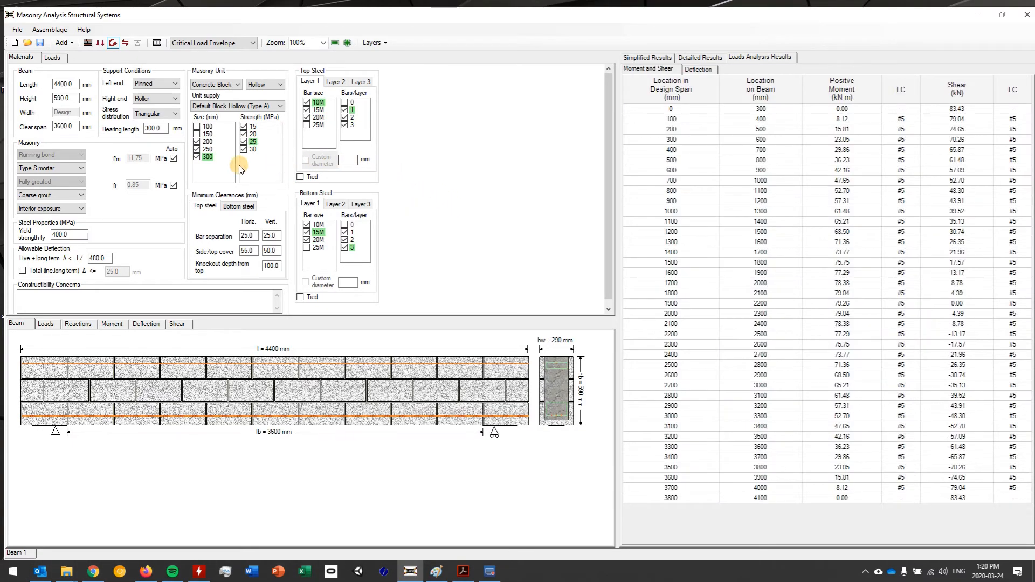
{"action": "mouse_move", "coordinate": [286, 269]}
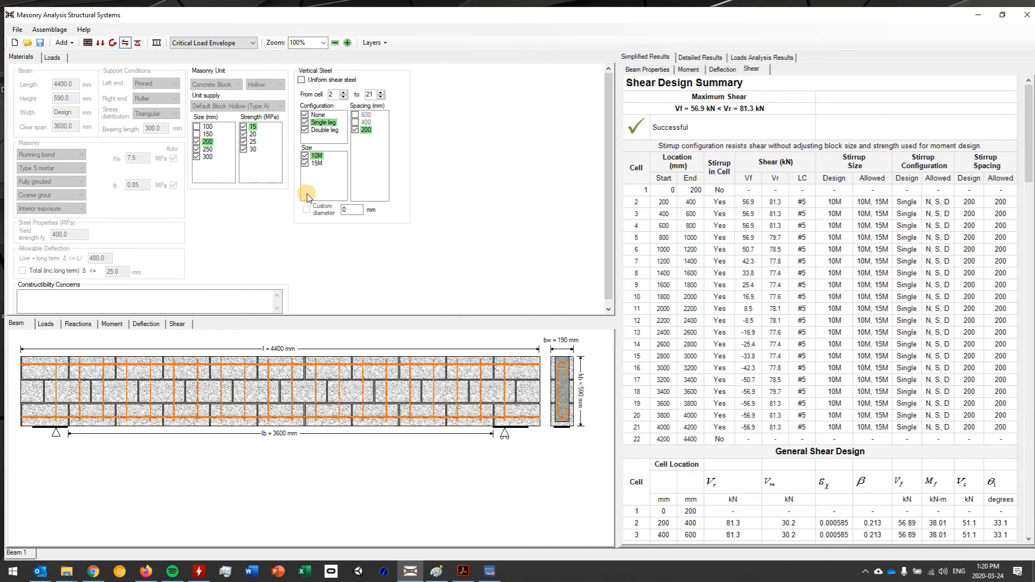
Step: Review the shear diagram, then show the bearing plate settings and design results summary
{"action": "left_click", "coordinate": [175, 323]}
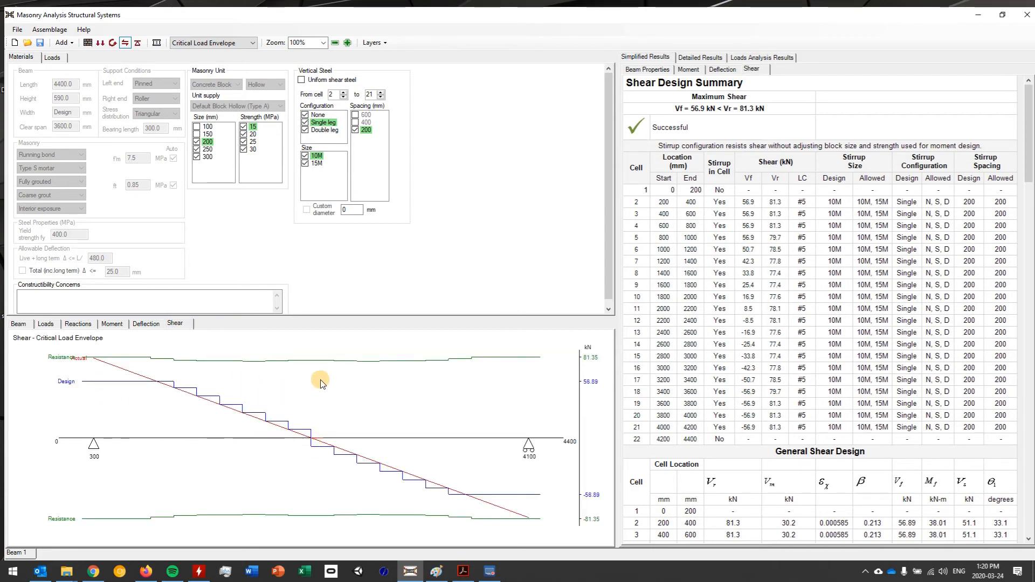
{"action": "mouse_move", "coordinate": [520, 369]}
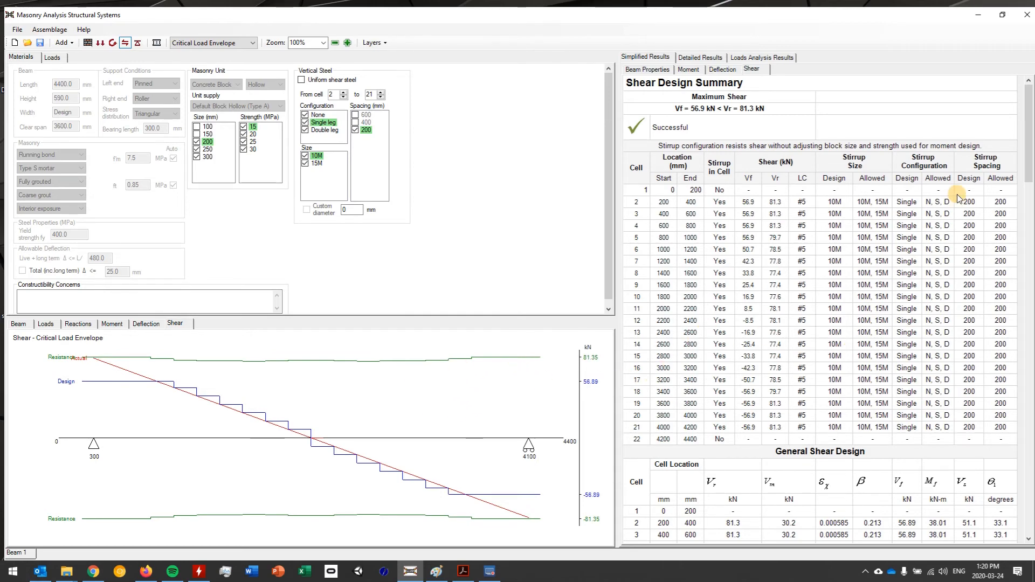
{"action": "scroll", "scroll_direction": "down", "scroll_amount": 3}
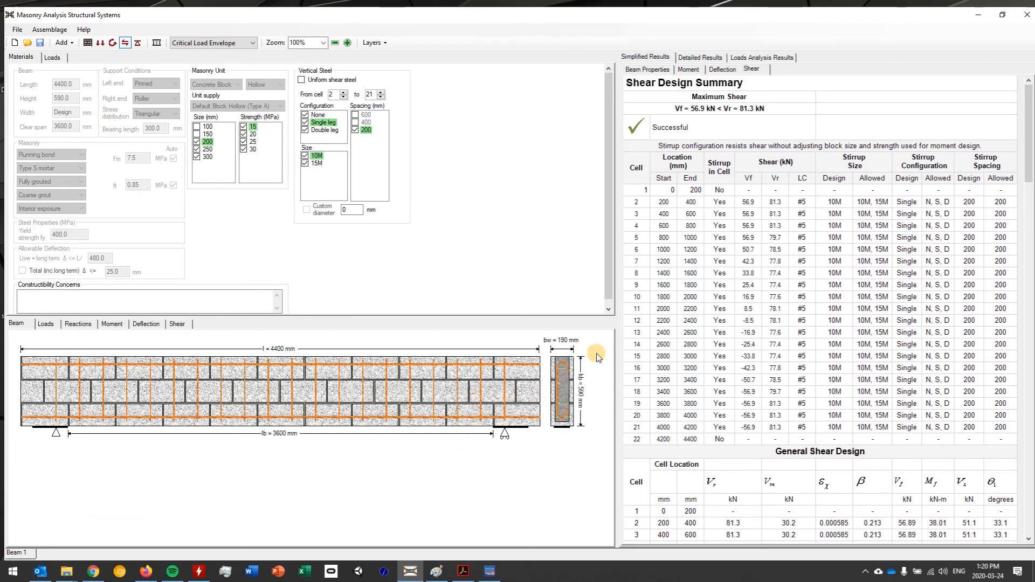
{"action": "mouse_move", "coordinate": [592, 401]}
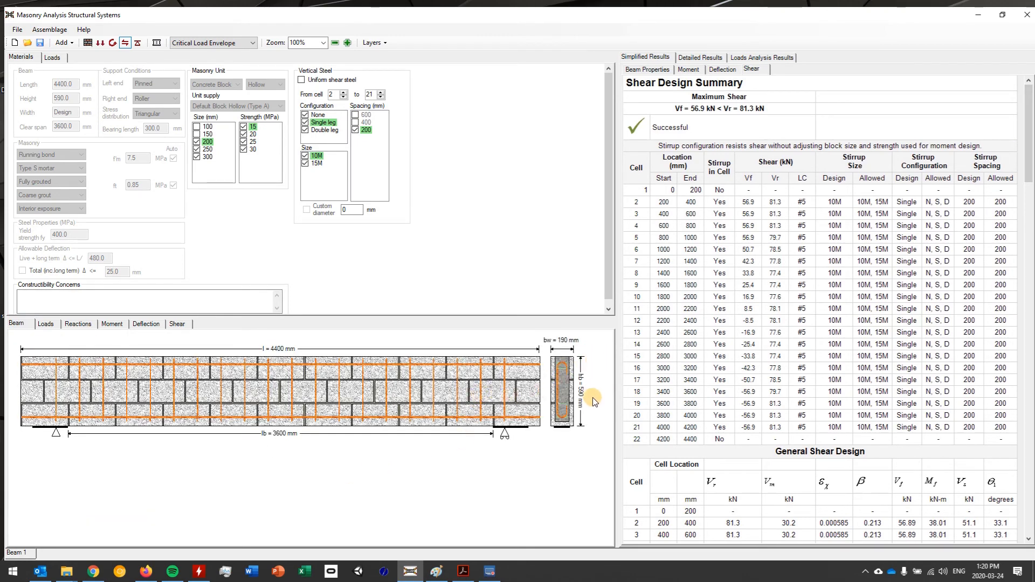
{"action": "left_click", "coordinate": [125, 43]}
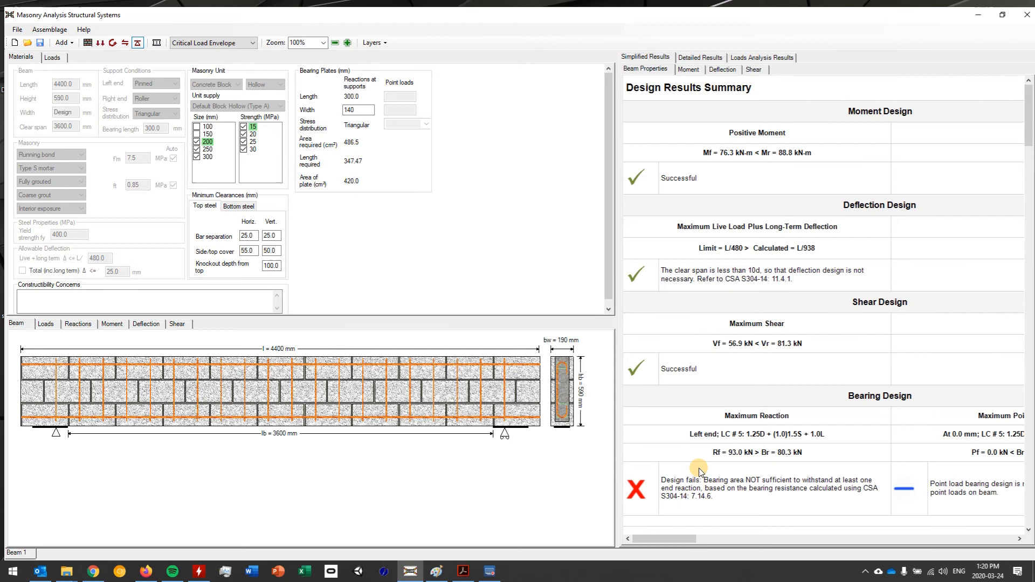
Step: Review the bearing failure and widen the bearing plates so bearing passes at 109.0 vs 93.0 kN
{"action": "left_click", "coordinate": [755, 452]}
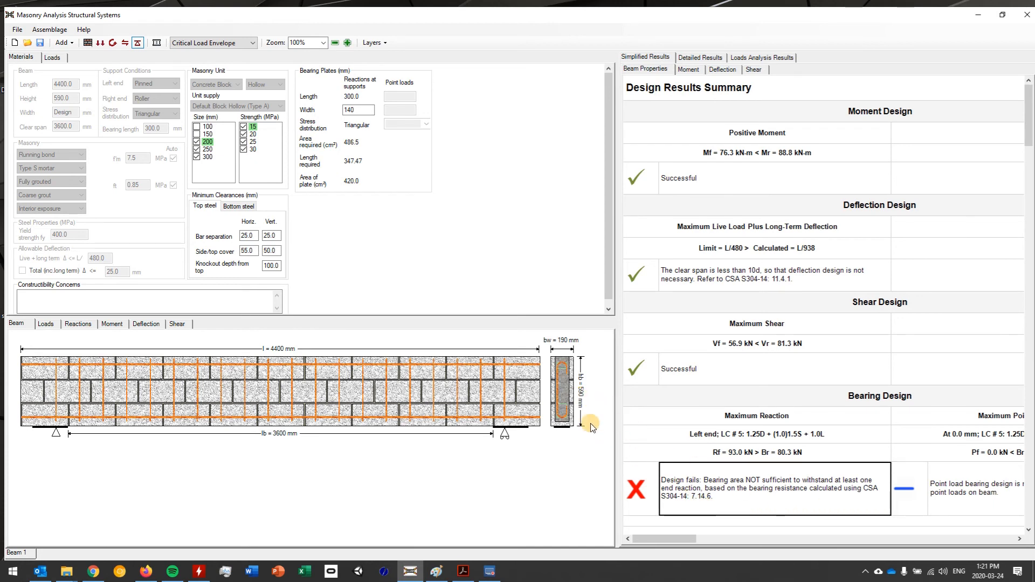
{"action": "left_click", "coordinate": [357, 110]}
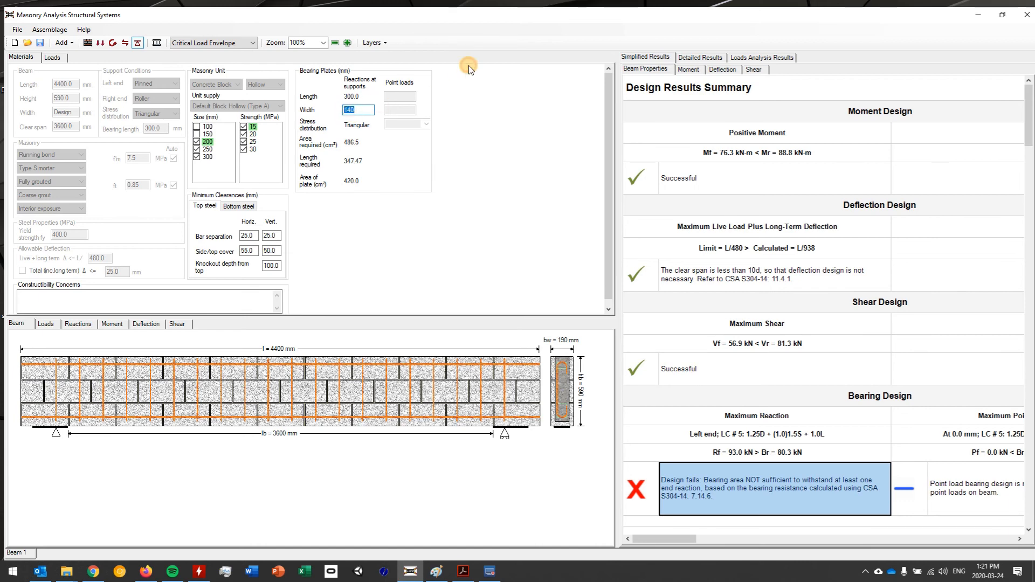
{"action": "type", "text": "190"}
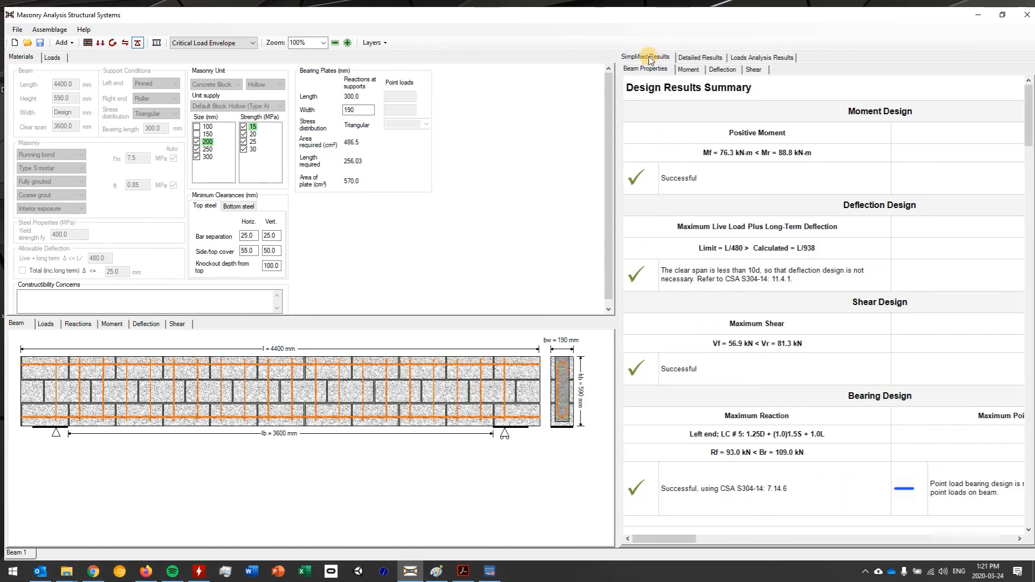
{"action": "scroll", "scroll_direction": "down", "scroll_amount": 3}
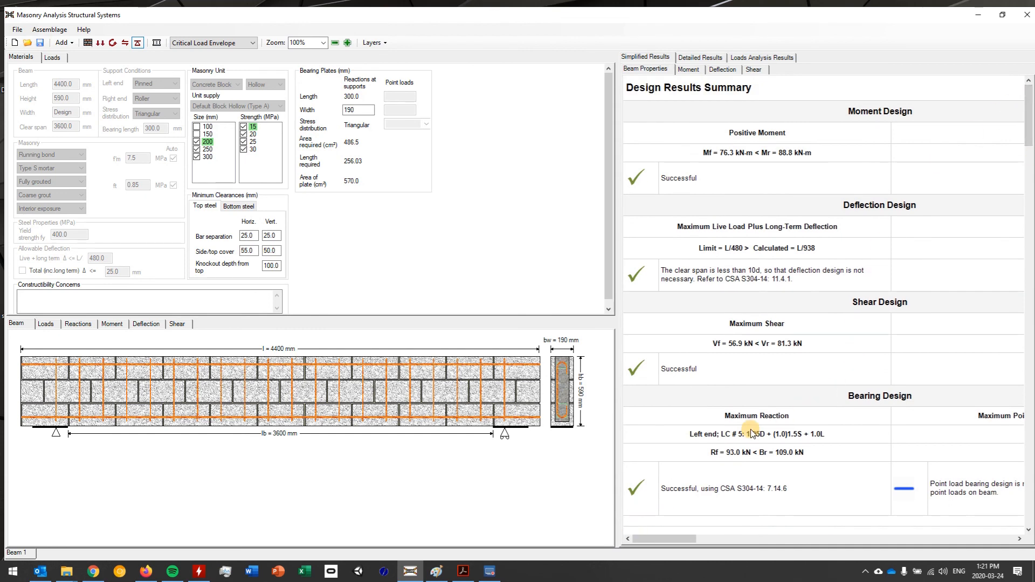
{"action": "mouse_move", "coordinate": [806, 329]}
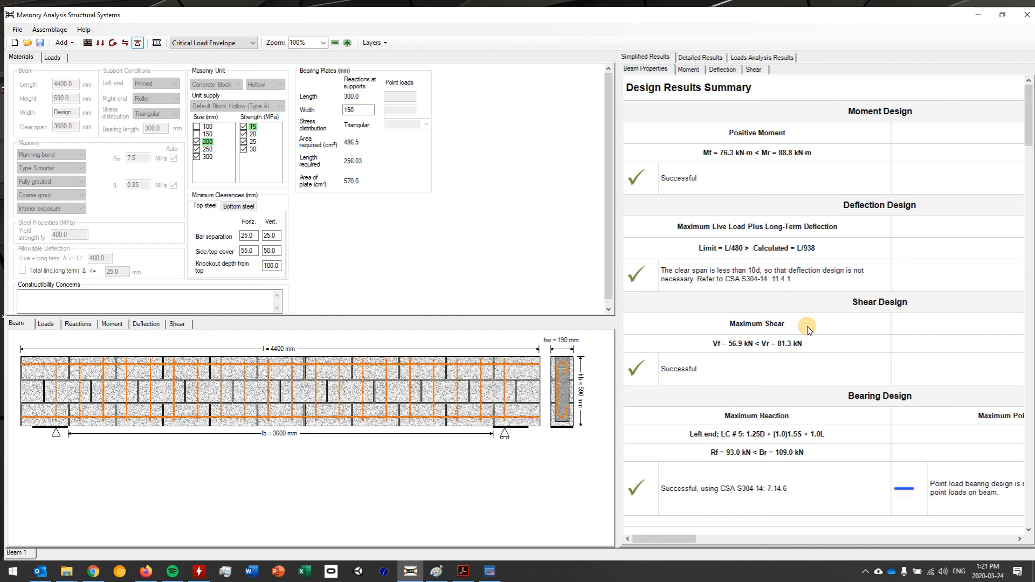
{"action": "mouse_move", "coordinate": [665, 441]}
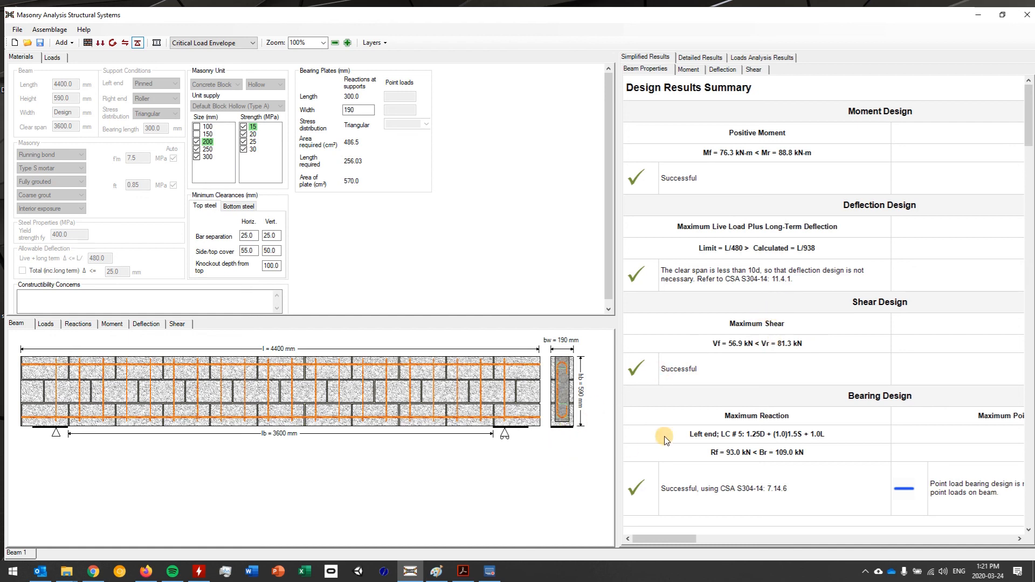
{"action": "mouse_move", "coordinate": [729, 342]}
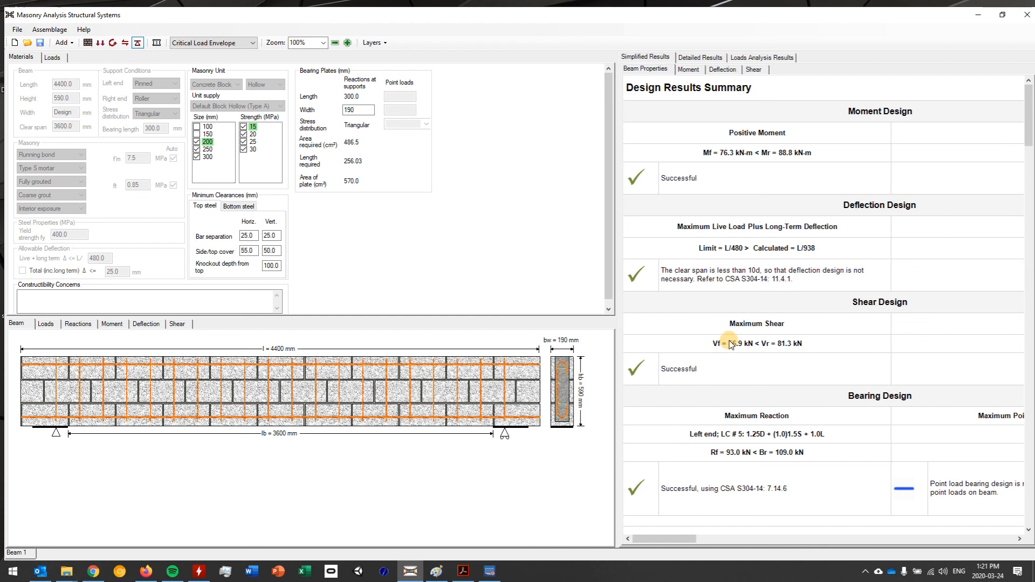